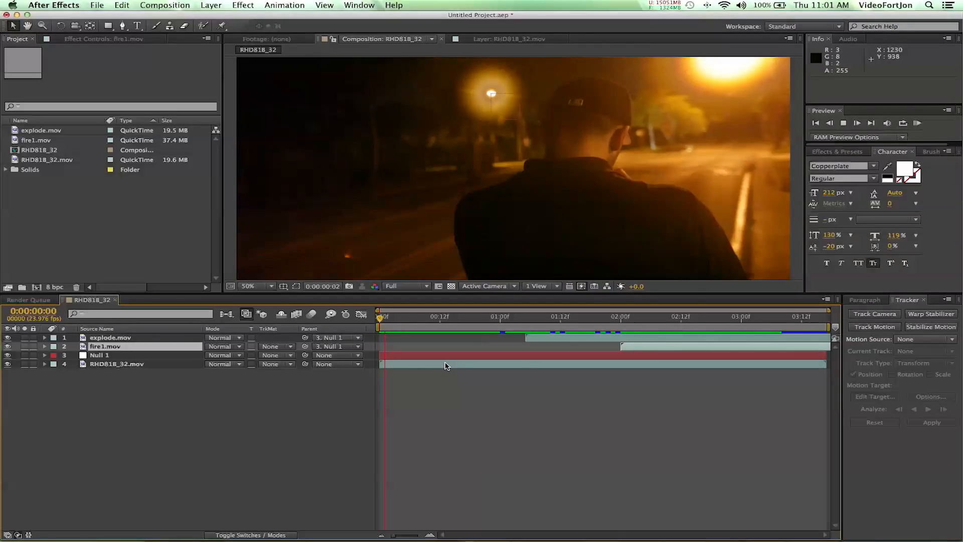
Create composition RHD818_33 from RHD818_32.mov and scrub through it to review the streetlights
left_click(857, 122)
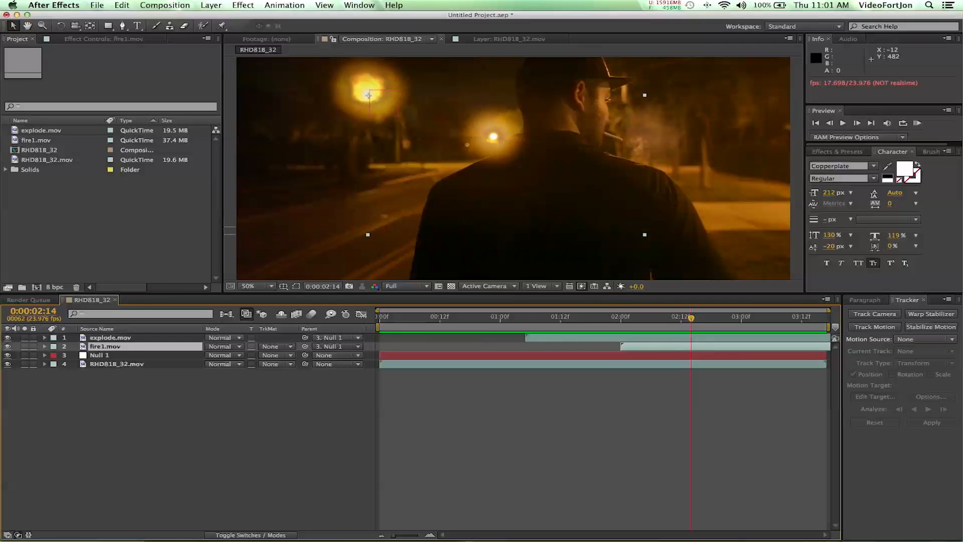
left_click(47, 159)
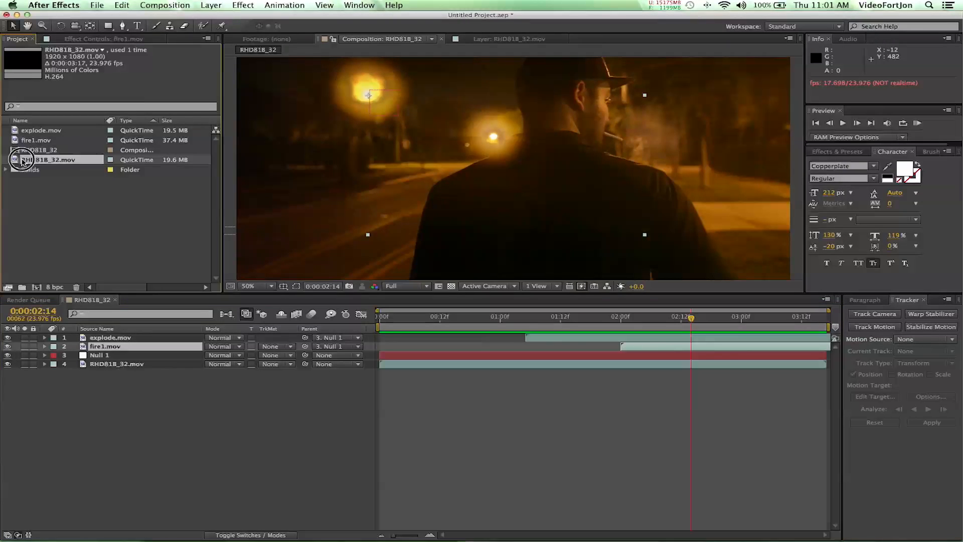
left_click(48, 159)
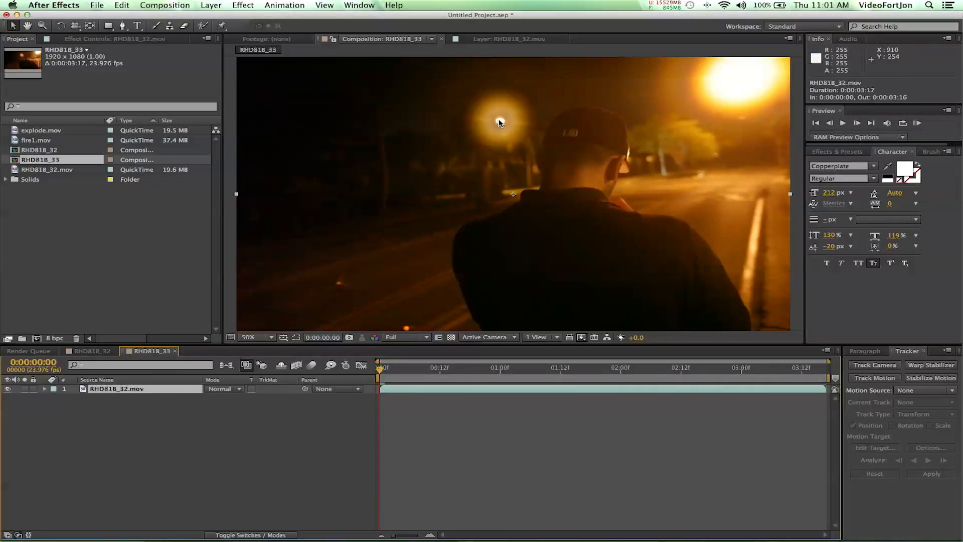
mouse_move(477, 126)
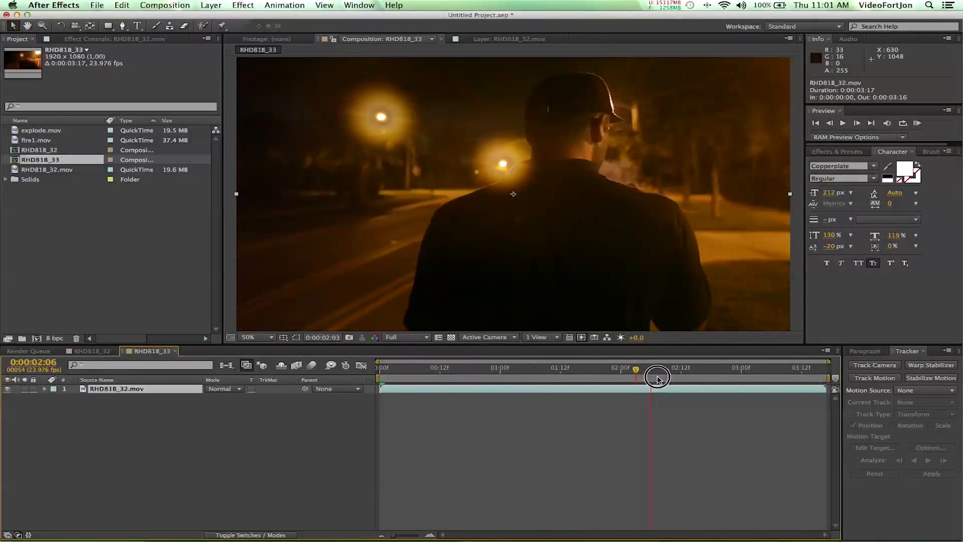
left_click_drag(657, 377, 820, 387)
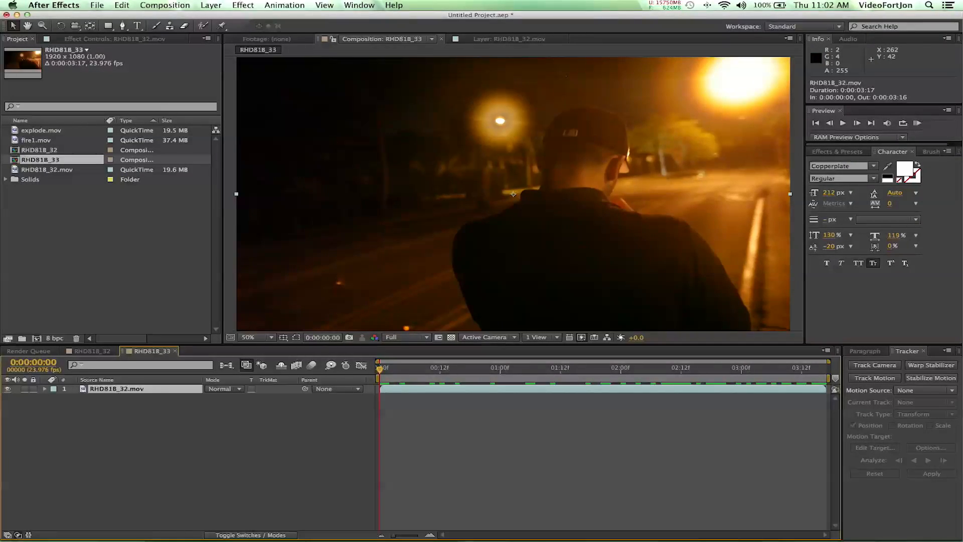
Run Track Motion with Track Point 1 on the left streetlight and analyze forward
left_click(284, 5)
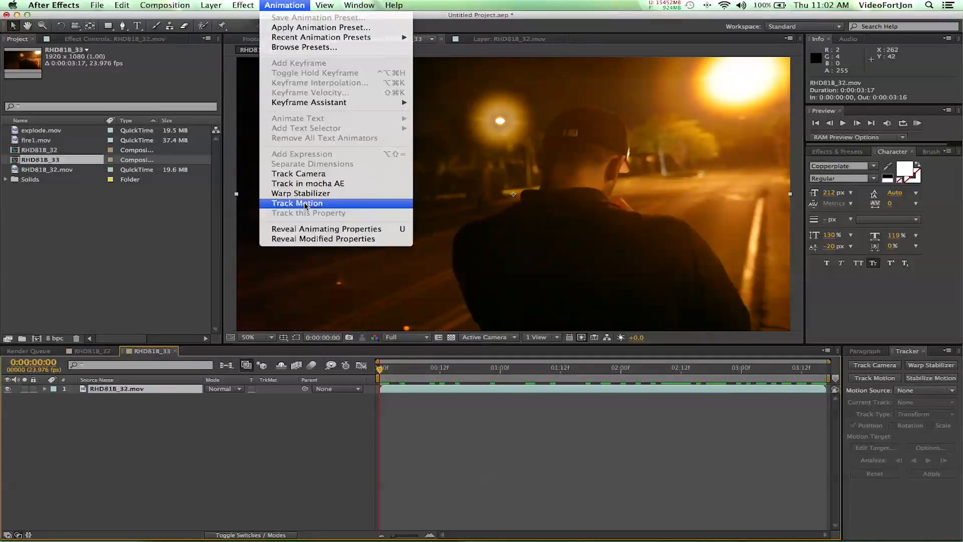
left_click(297, 202)
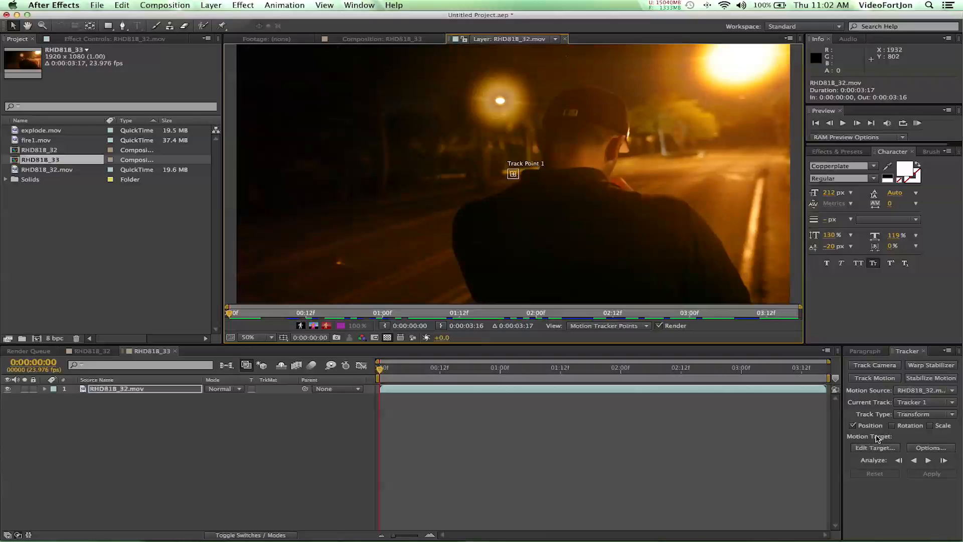
mouse_move(509, 146)
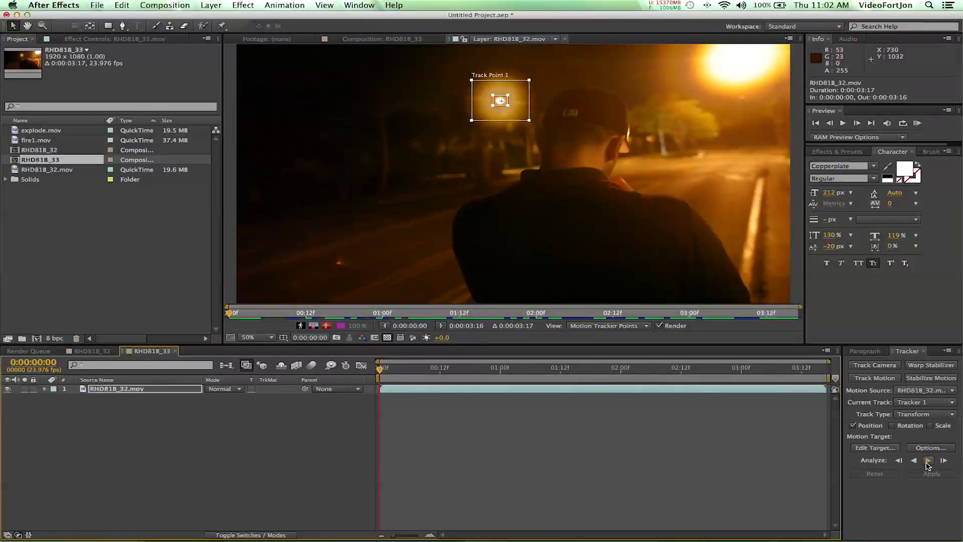
left_click(929, 460)
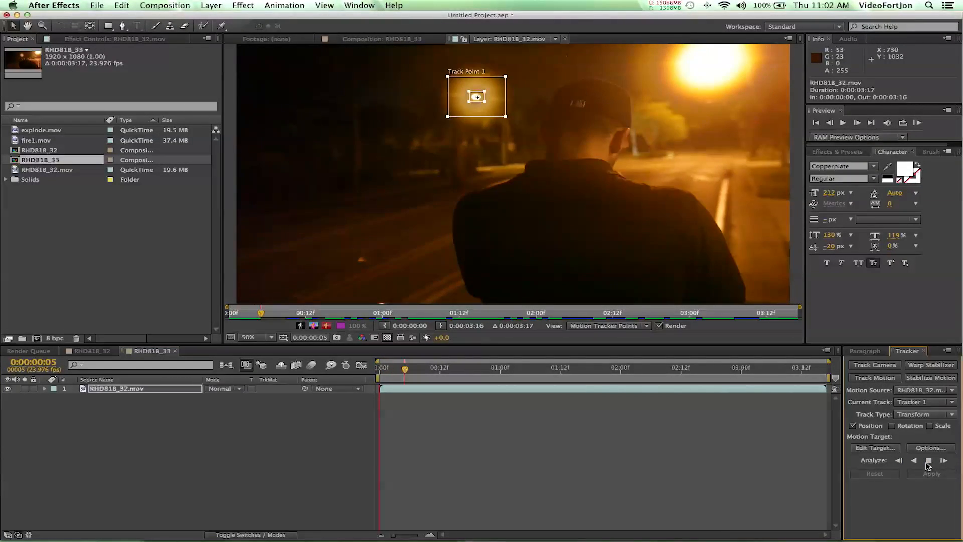
left_click(945, 461)
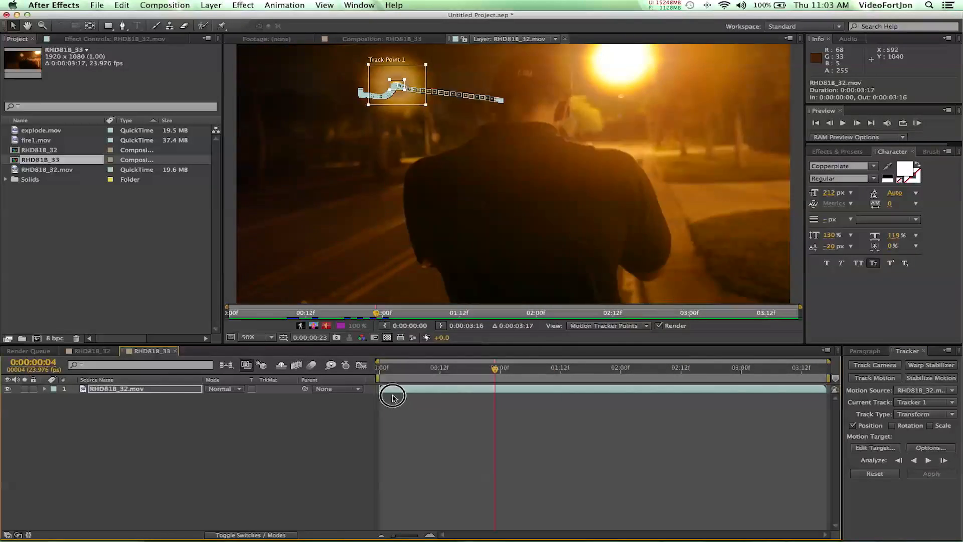
Create Null 2, set it as the track target, and apply the motion in X and Y
left_click(211, 5)
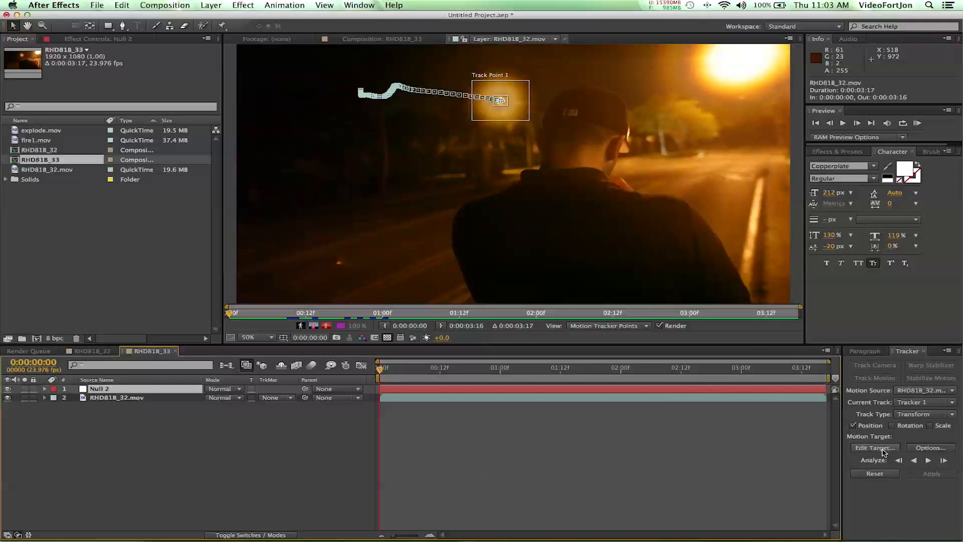
left_click(874, 447)
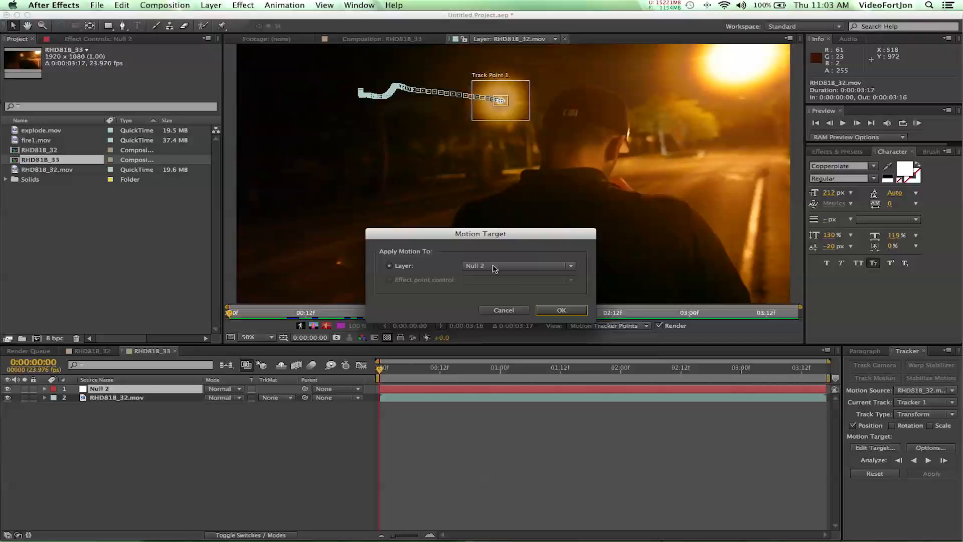
left_click(560, 309)
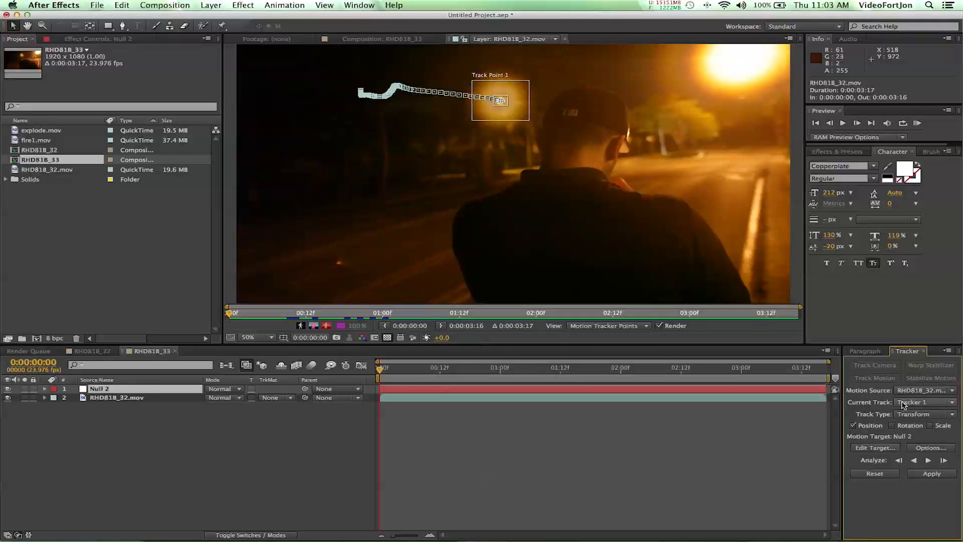
left_click(931, 473)
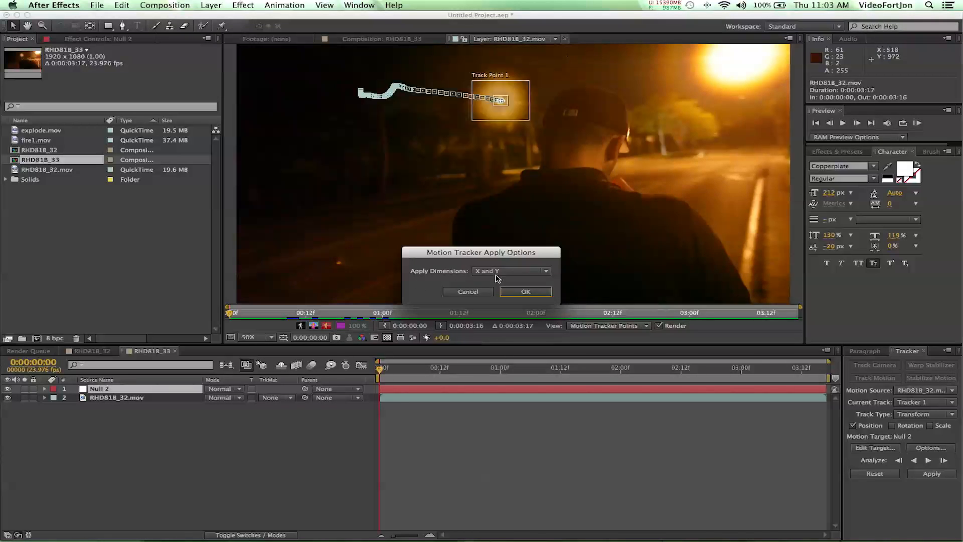
left_click(525, 291)
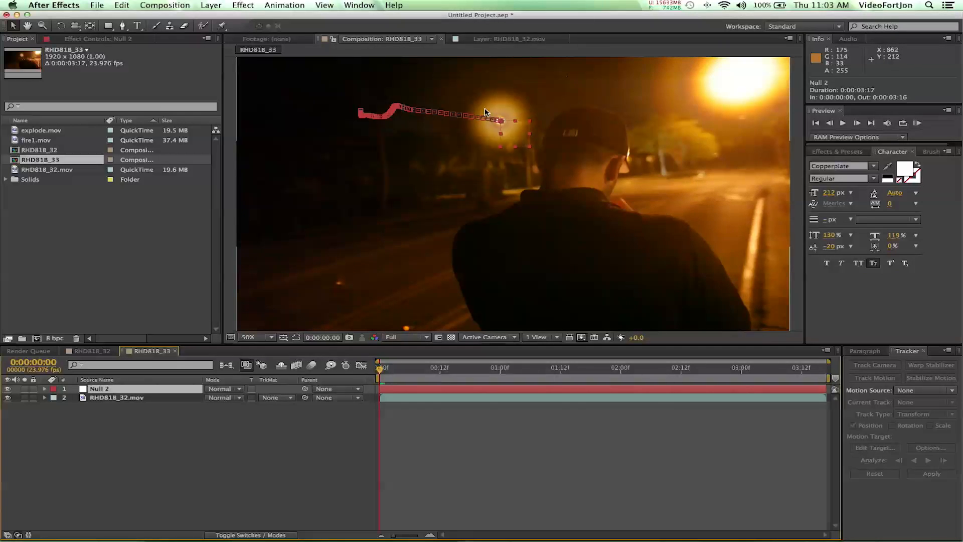
Preview explode.mov and position it over the tracked streetlight, parented to Null 2
left_click_drag(382, 367, 406, 367)
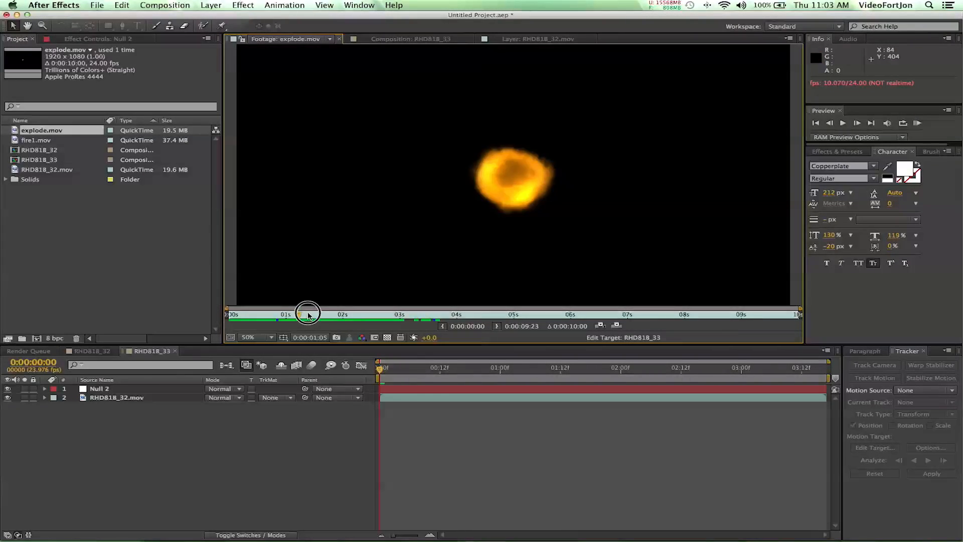
left_click_drag(307, 310, 378, 310)
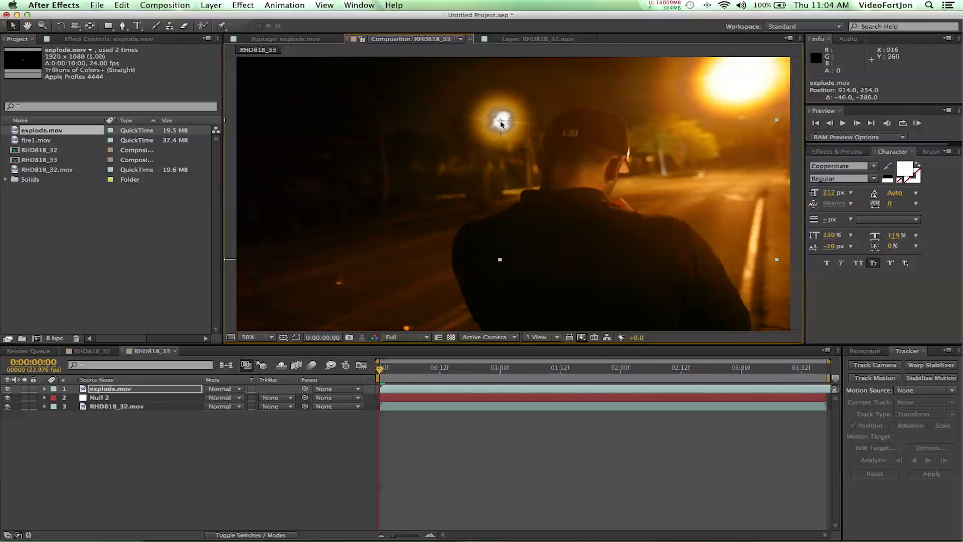
mouse_move(496, 310)
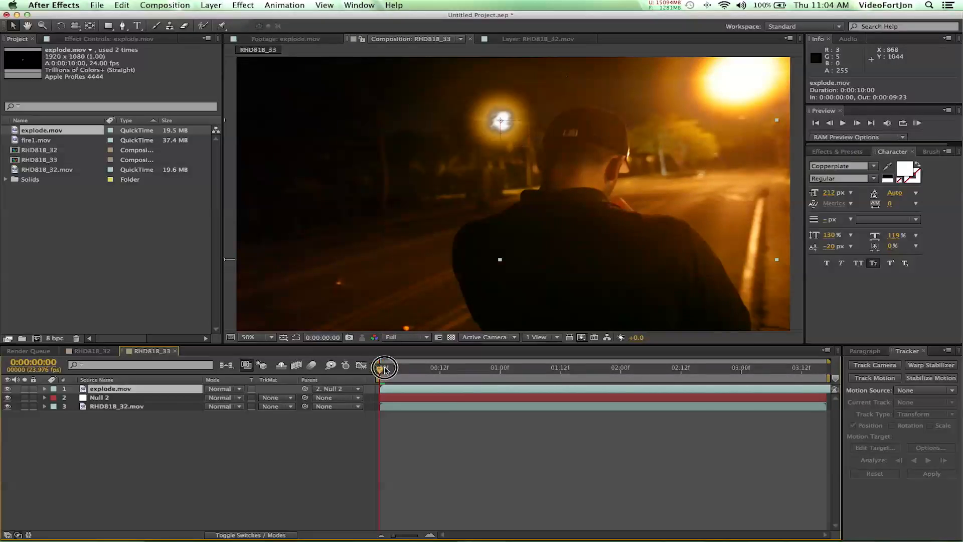
Shift the explode.mov layer so it starts at 0:00:01:23 and scrub to verify it follows the light
left_click_drag(385, 368, 523, 373)
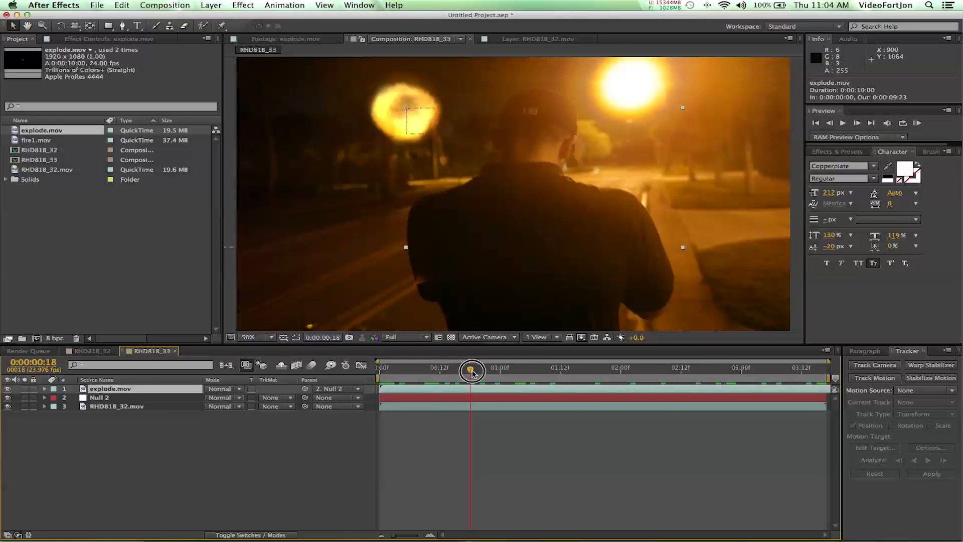
left_click_drag(472, 371, 541, 372)
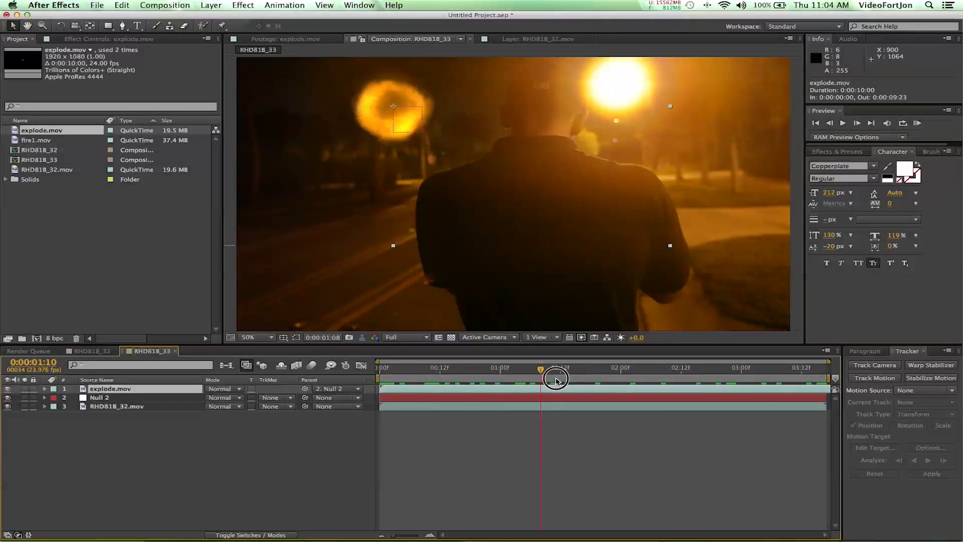
left_click_drag(541, 377, 613, 387)
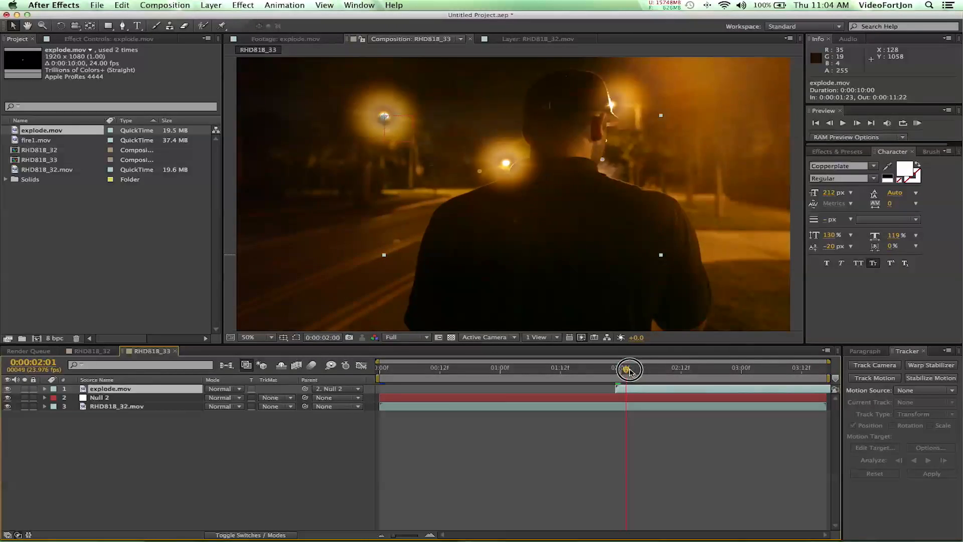
left_click_drag(628, 370, 485, 369)
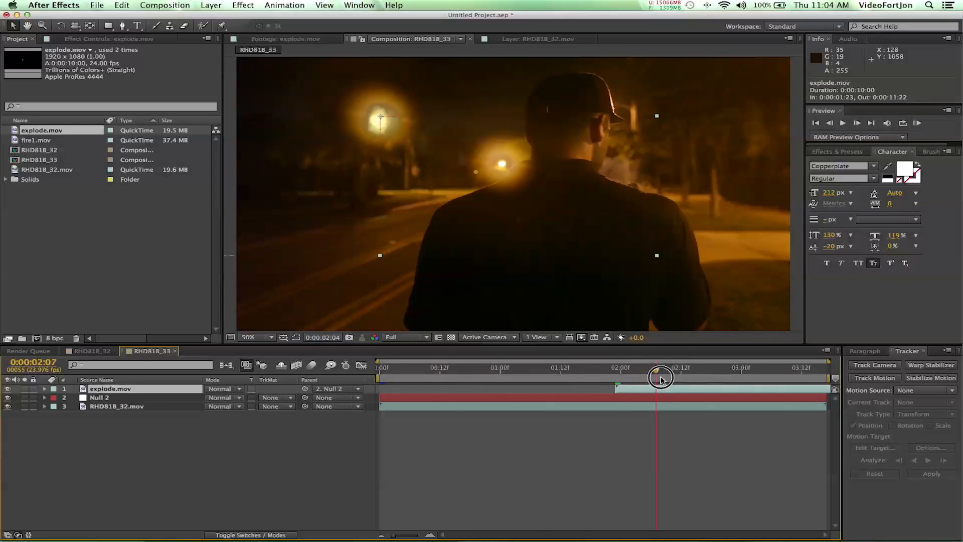
left_click_drag(660, 376, 767, 377)
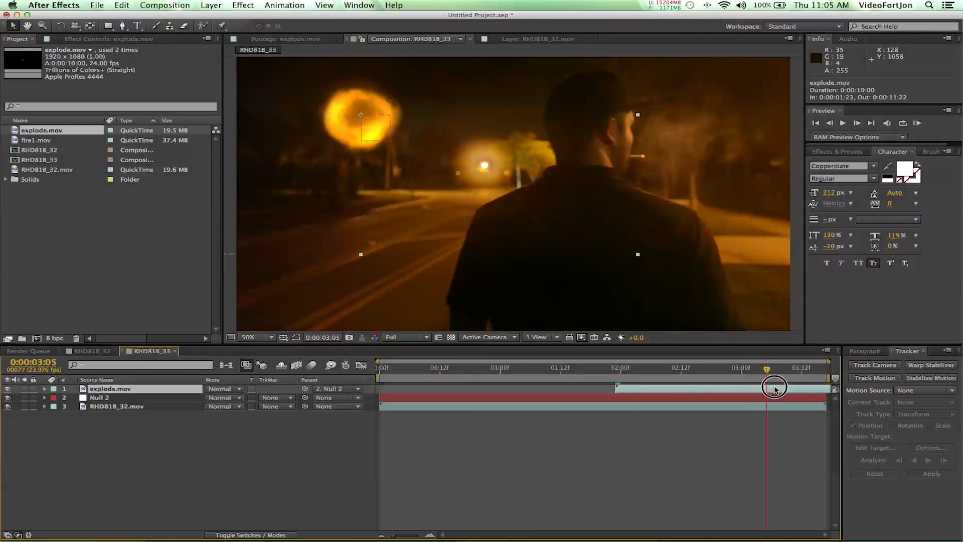
left_click_drag(774, 376, 618, 378)
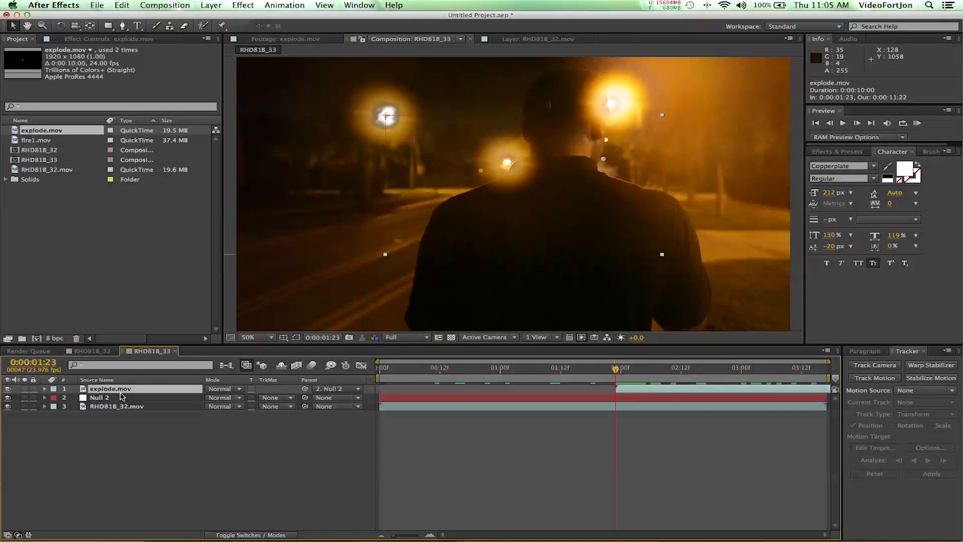
Keyframe explode.mov Opacity from 100% to 0% so it fades out around 03:05
left_click(43, 388)
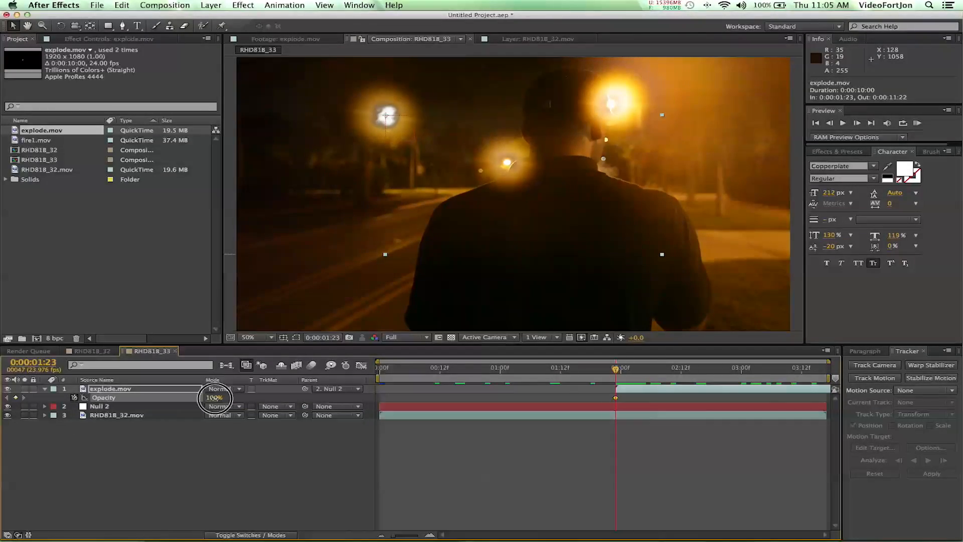
type("0")
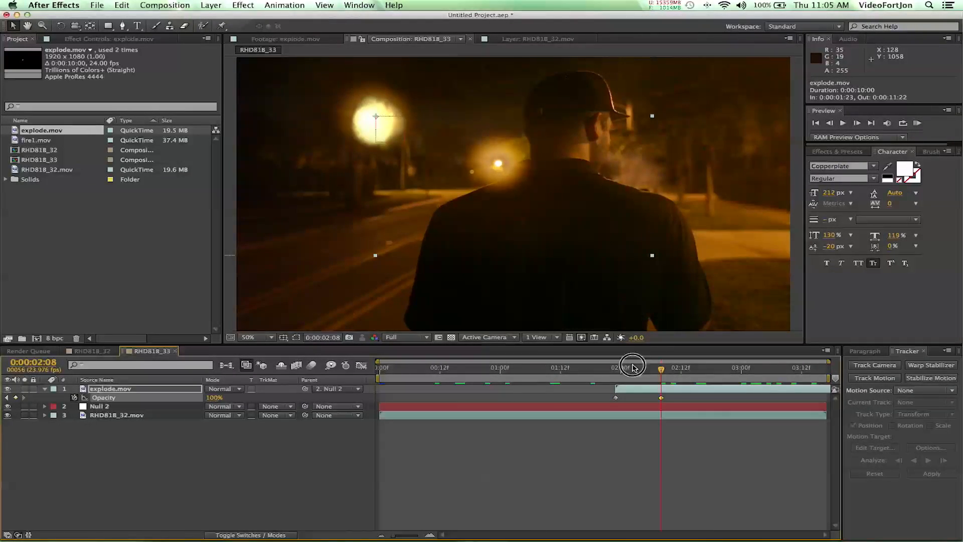
left_click_drag(632, 363, 669, 367)
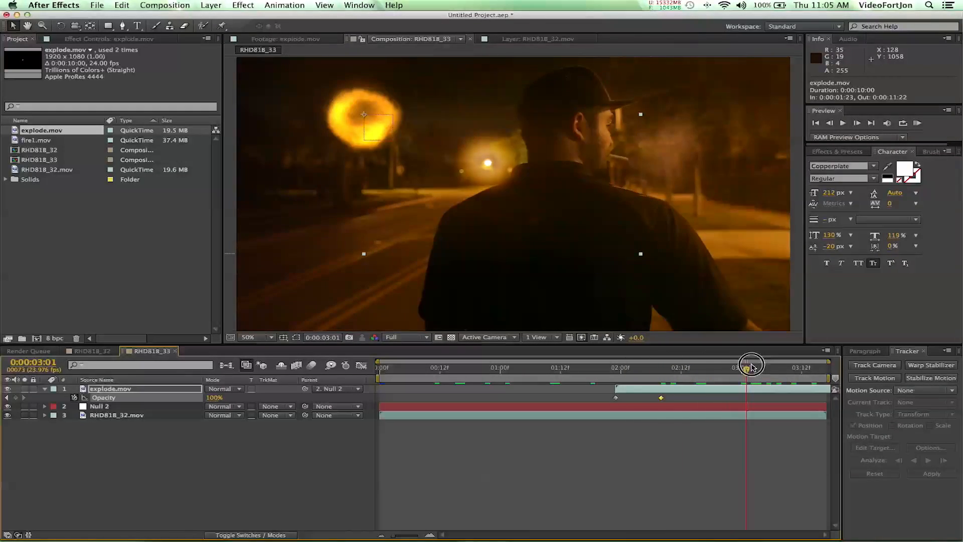
left_click_drag(747, 367, 768, 368)
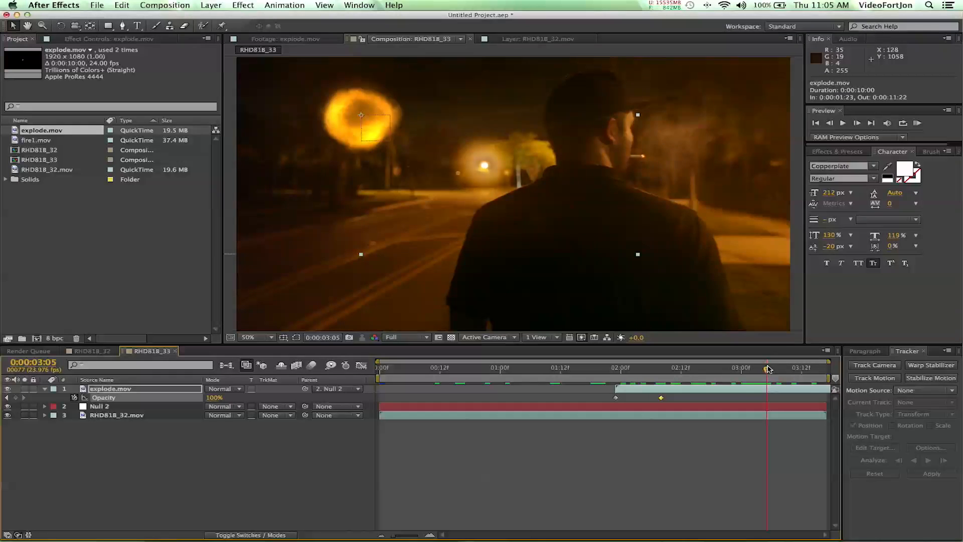
left_click_drag(768, 367, 786, 368)
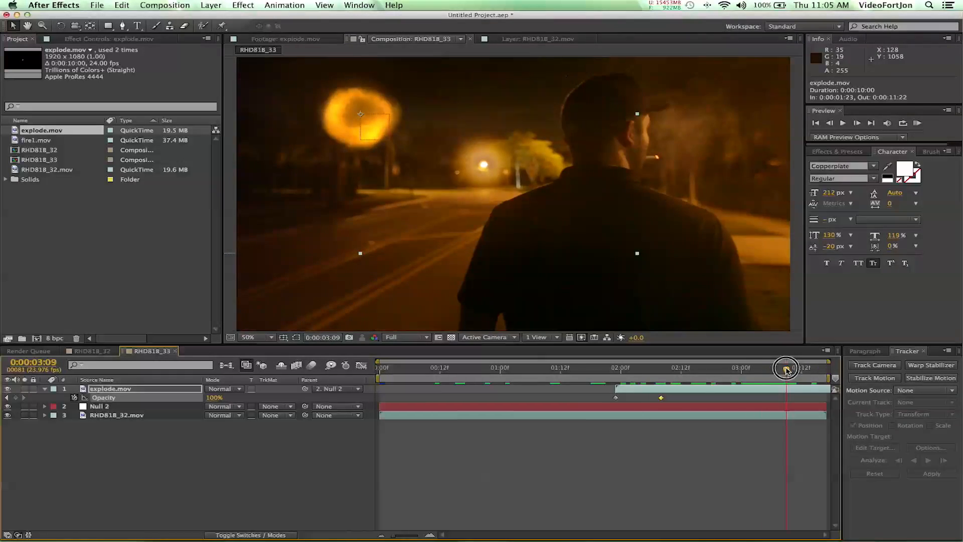
left_click_drag(788, 367, 767, 367)
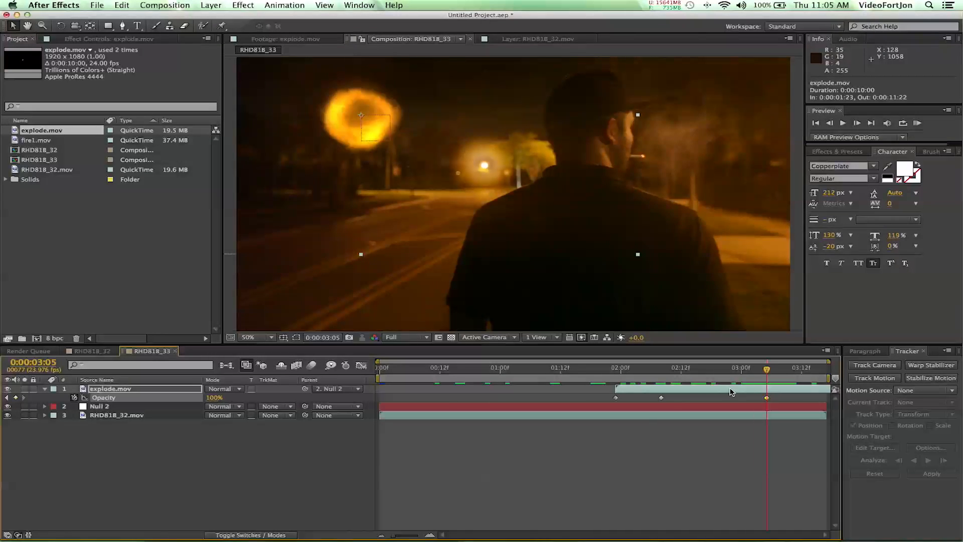
left_click_drag(766, 368, 780, 369)
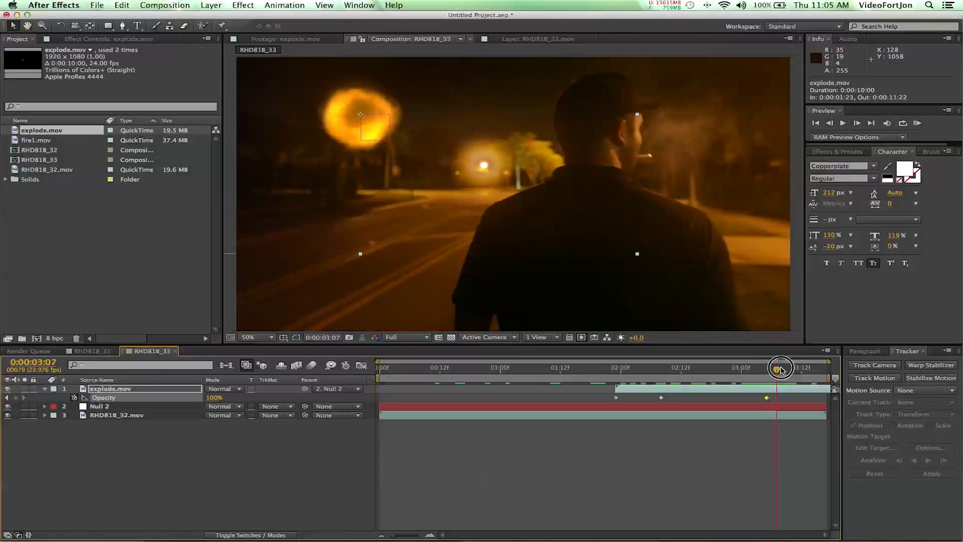
left_click_drag(782, 368, 794, 368)
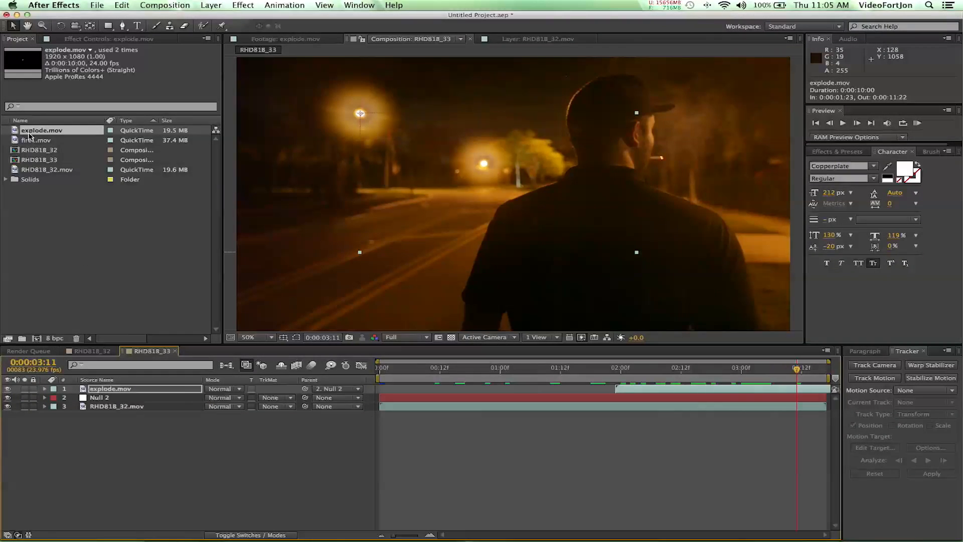
Open fire1.mov in the Footage viewer and scrub through the flame frames
left_click(36, 140)
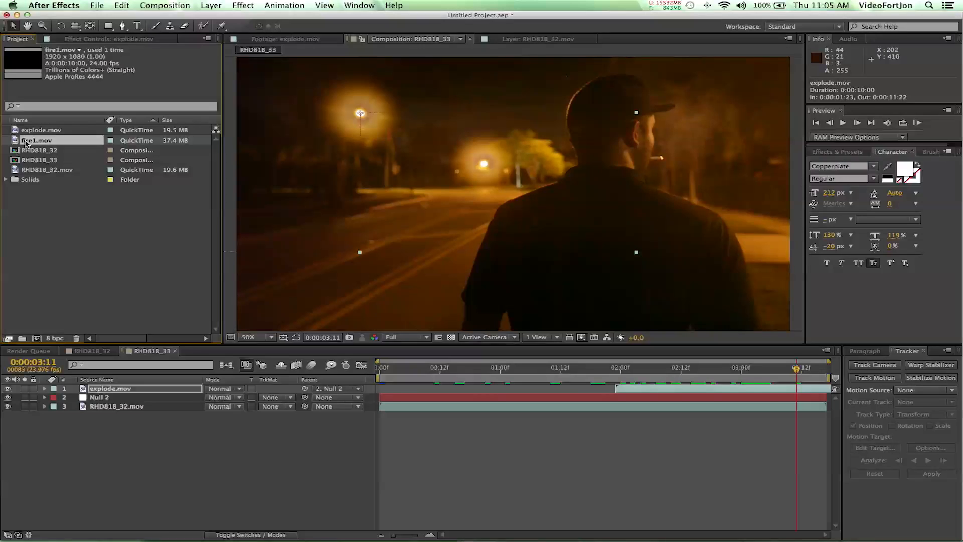
double_click(36, 140)
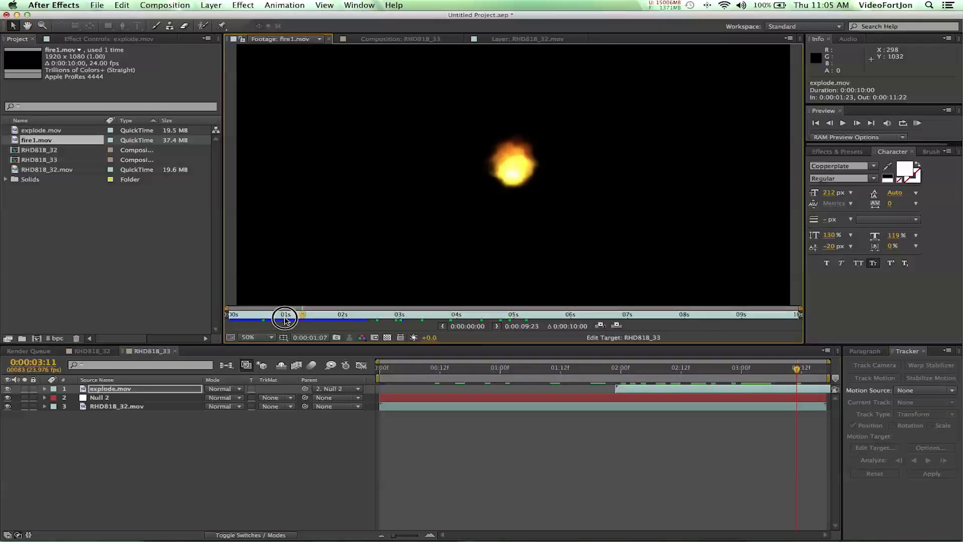
left_click_drag(284, 316, 374, 324)
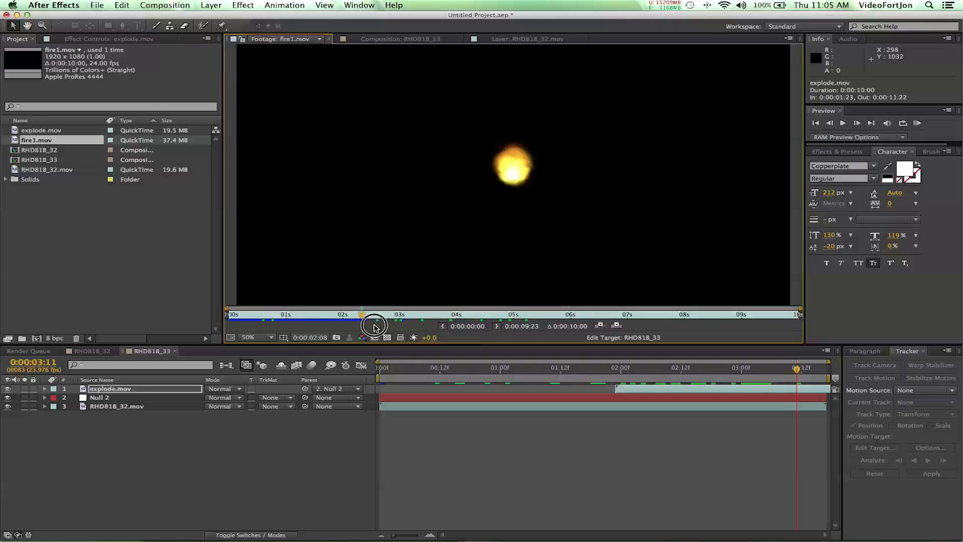
left_click_drag(375, 314, 441, 315)
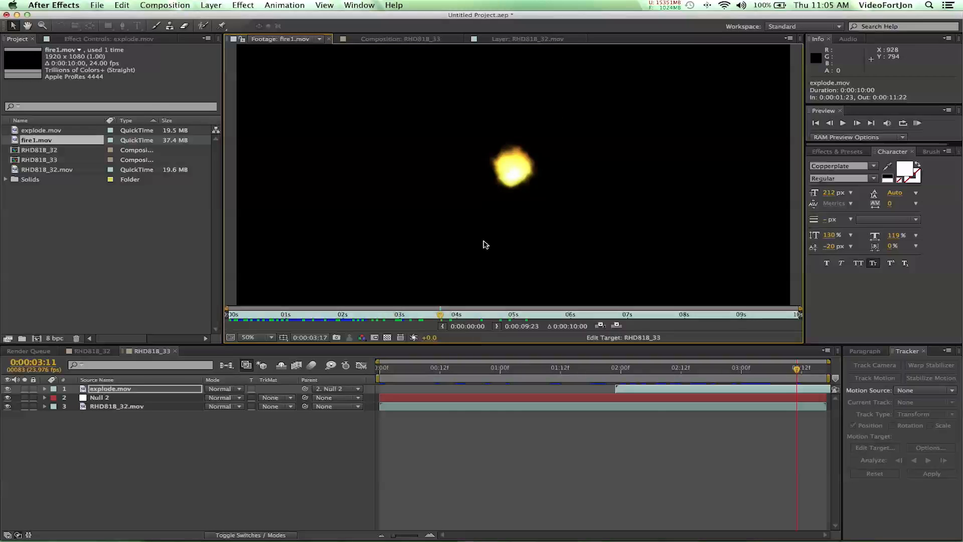
left_click(258, 314)
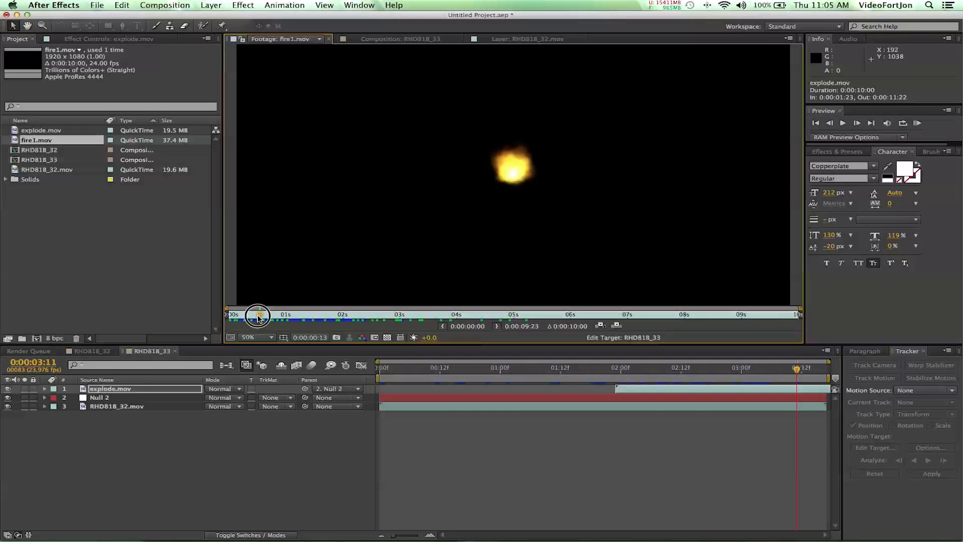
left_click_drag(258, 315, 354, 320)
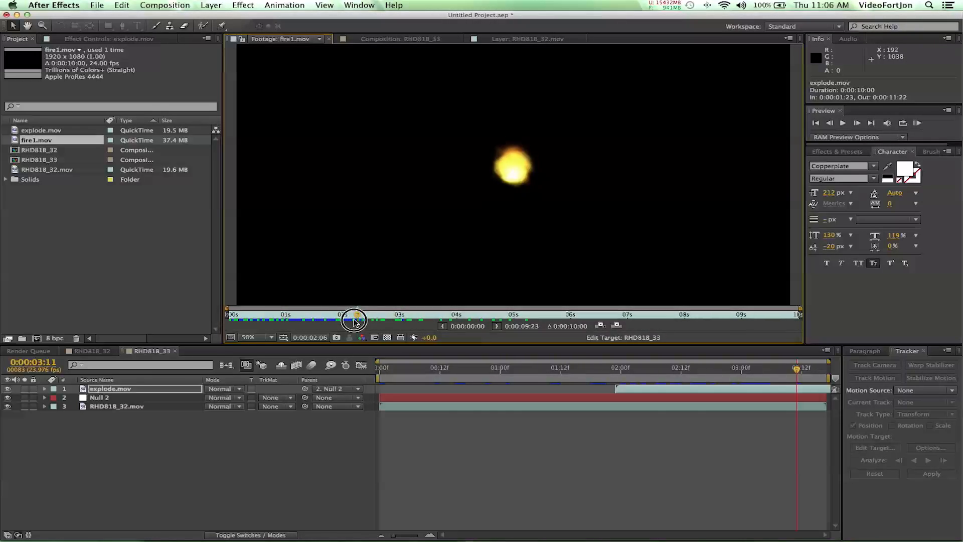
left_click_drag(355, 320, 355, 320)
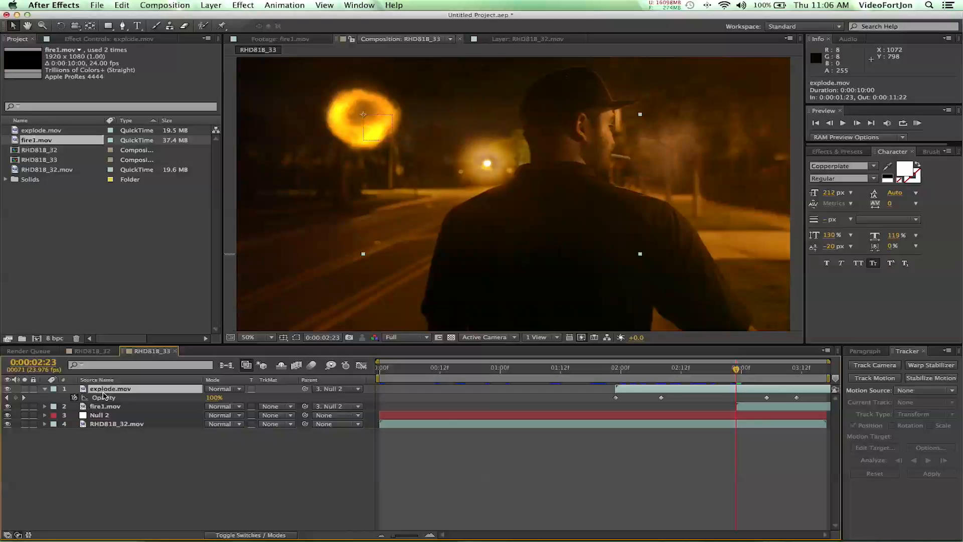
mouse_move(770, 376)
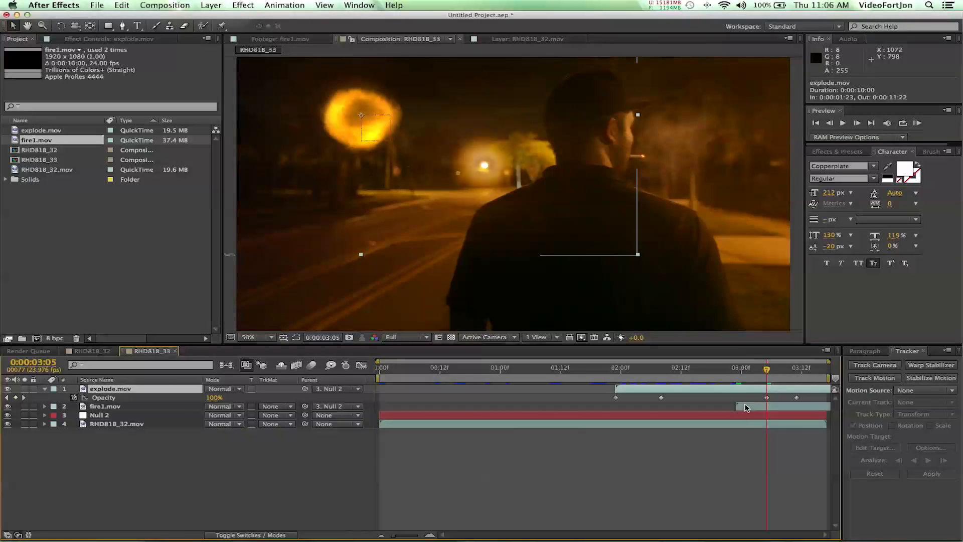
Select the fire1.mov layer in RHD818_33 to retime it near 03:00
left_click(105, 406)
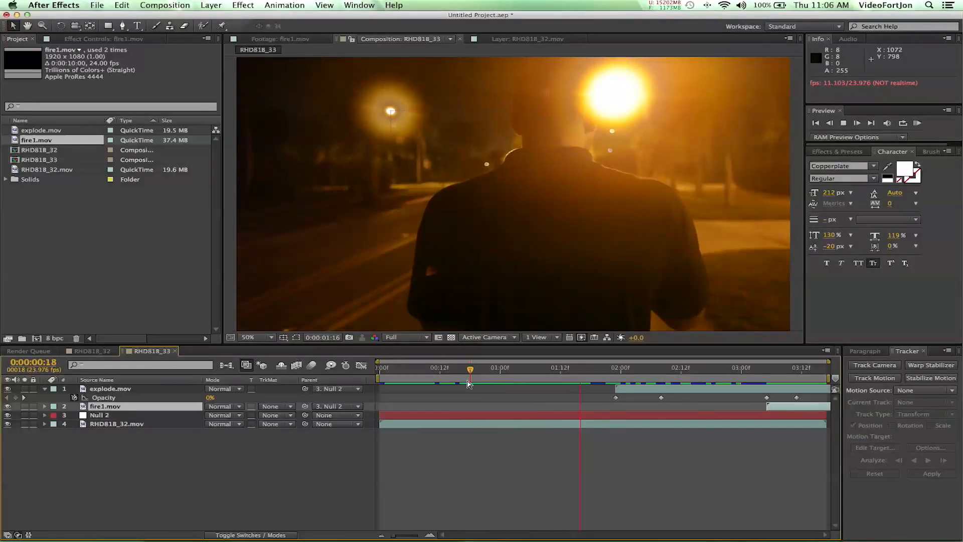
Preview the composite with fire starting at 03:05, then return to about 1:22
left_click(660, 367)
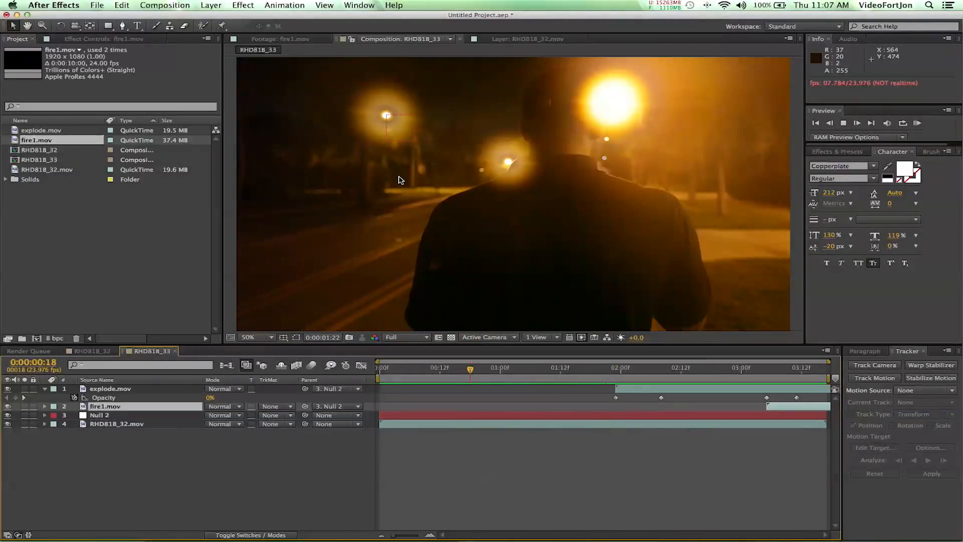
left_click(611, 367)
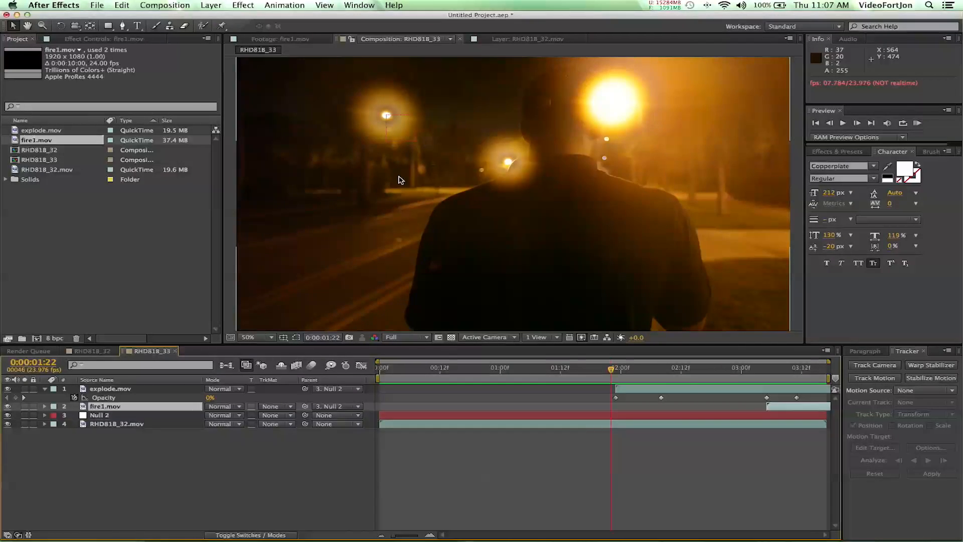
mouse_move(376, 153)
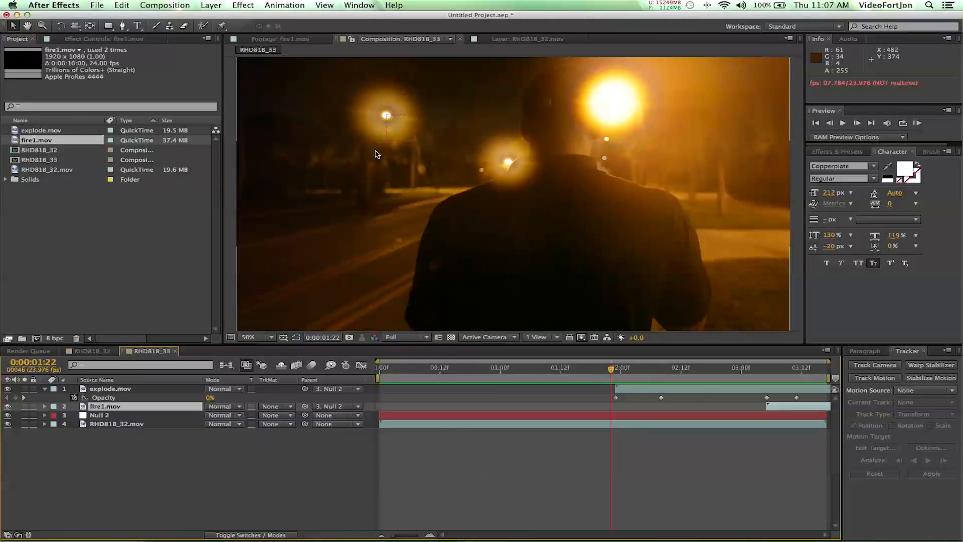
mouse_move(717, 172)
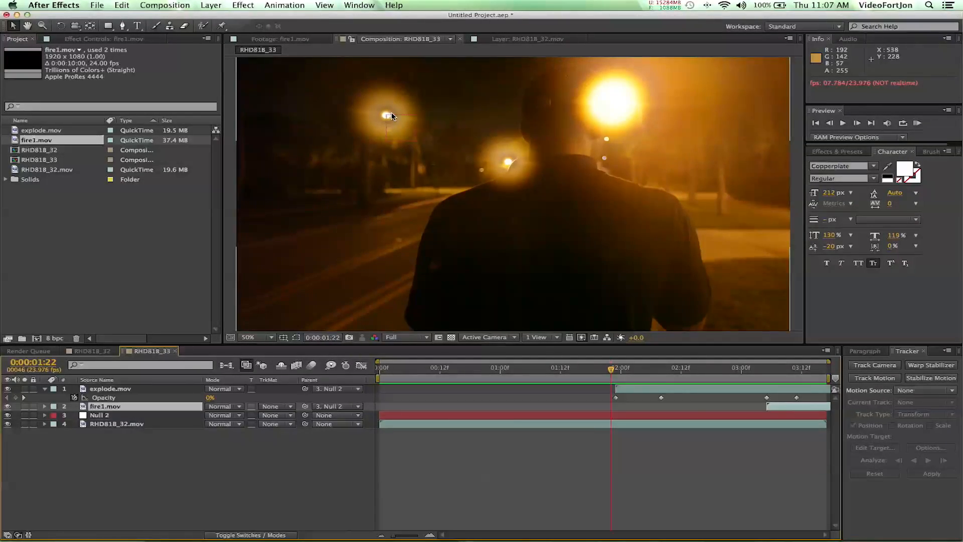
mouse_move(350, 235)
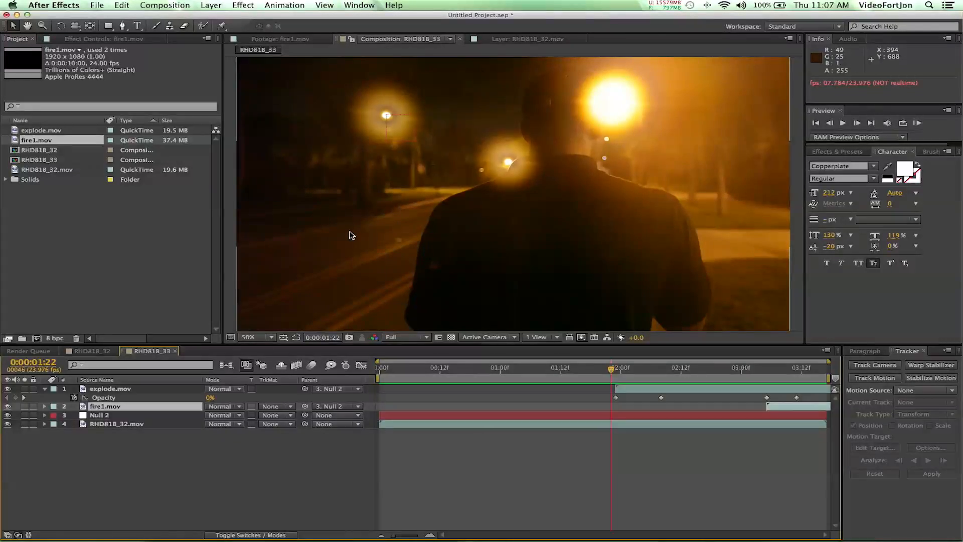
mouse_move(506, 170)
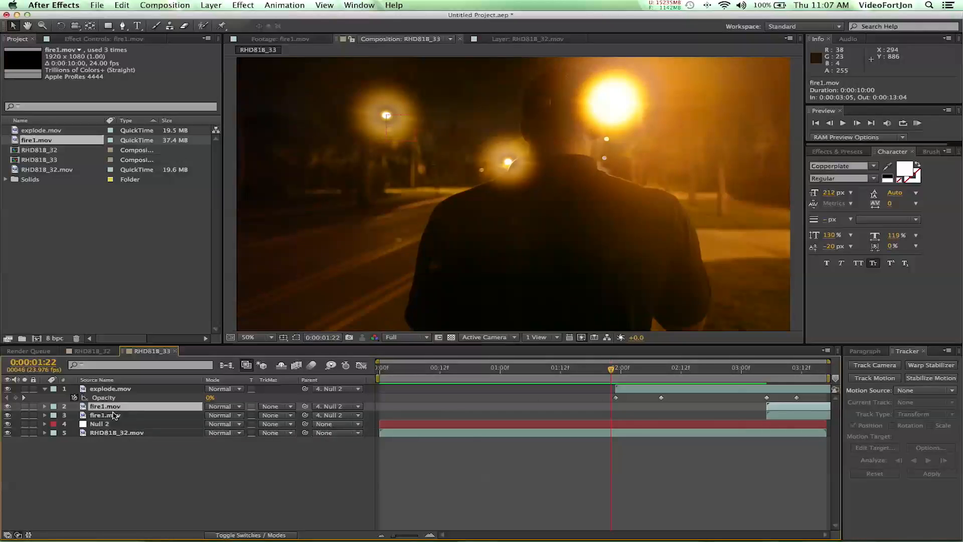
Duplicate fire1.mov as a second fire layer parented to Null 2 and adjust its timing
left_click(104, 406)
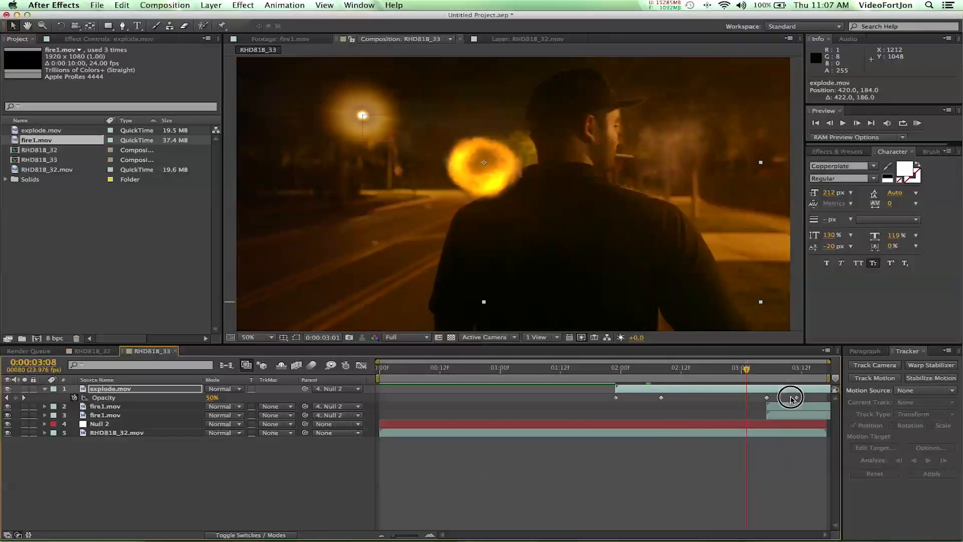
left_click_drag(791, 396, 610, 397)
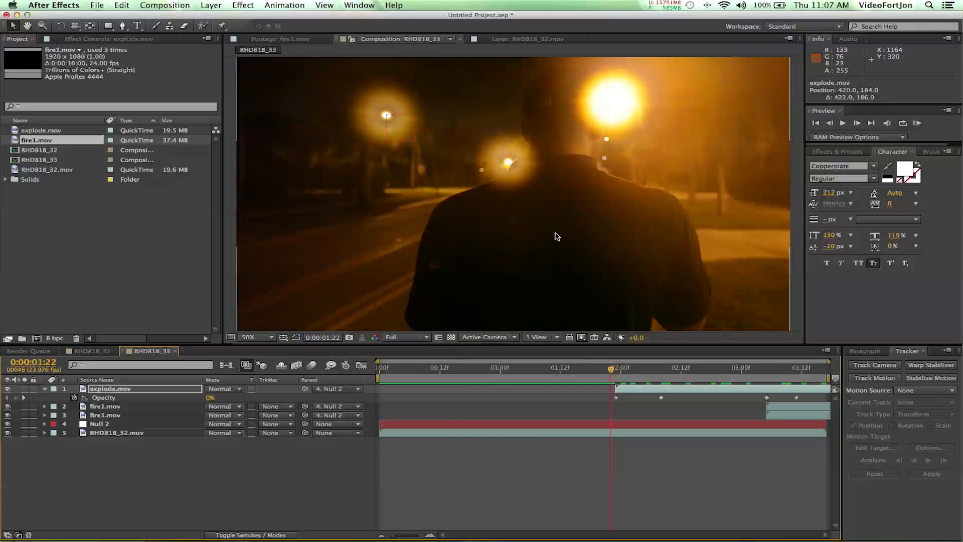
mouse_move(454, 184)
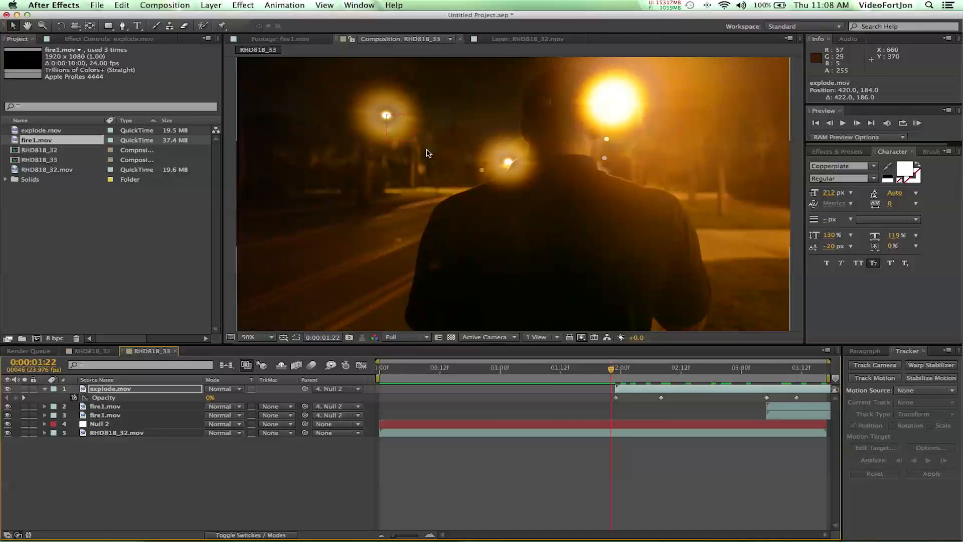
mouse_move(557, 184)
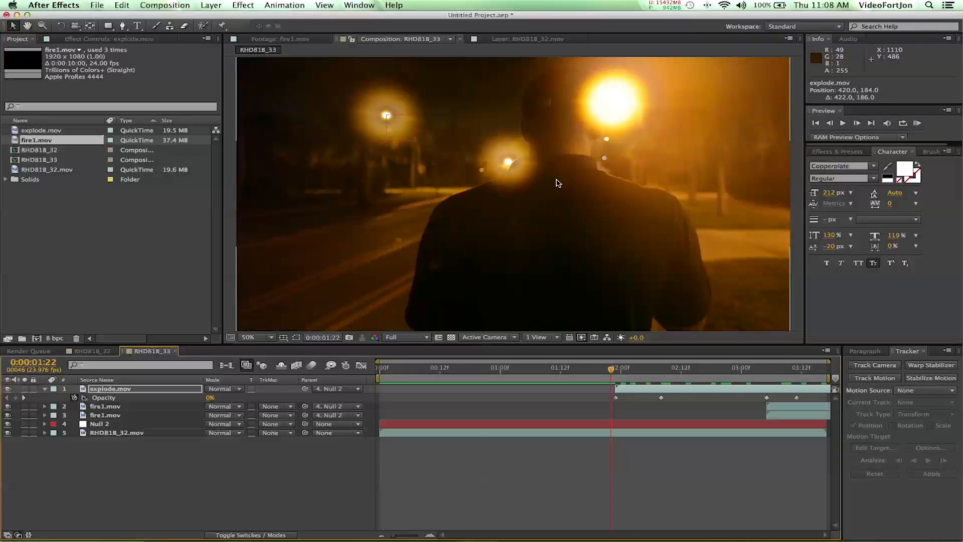